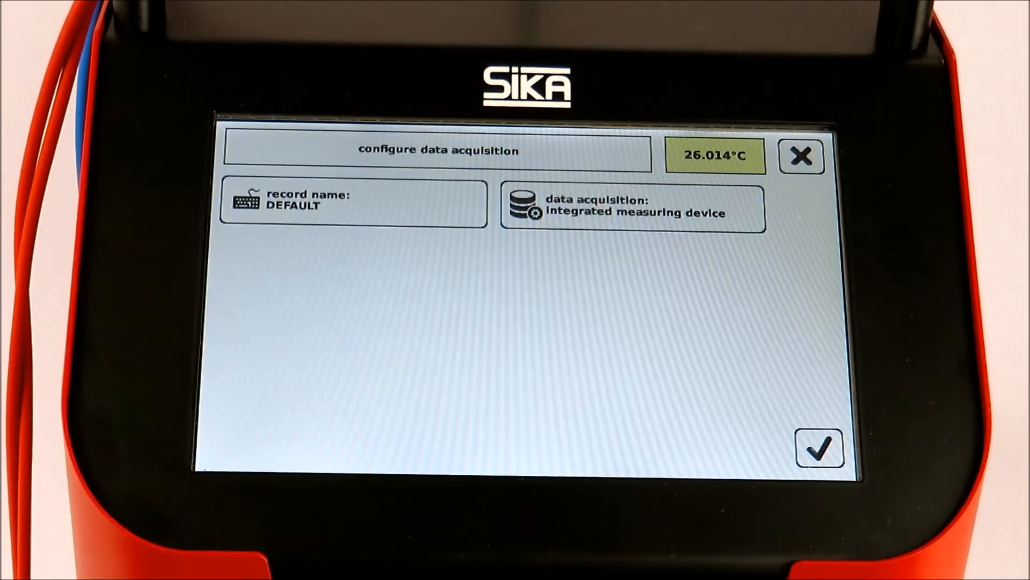
- Open the data acquisition selection list from the configure data acquisition screen
click(634, 207)
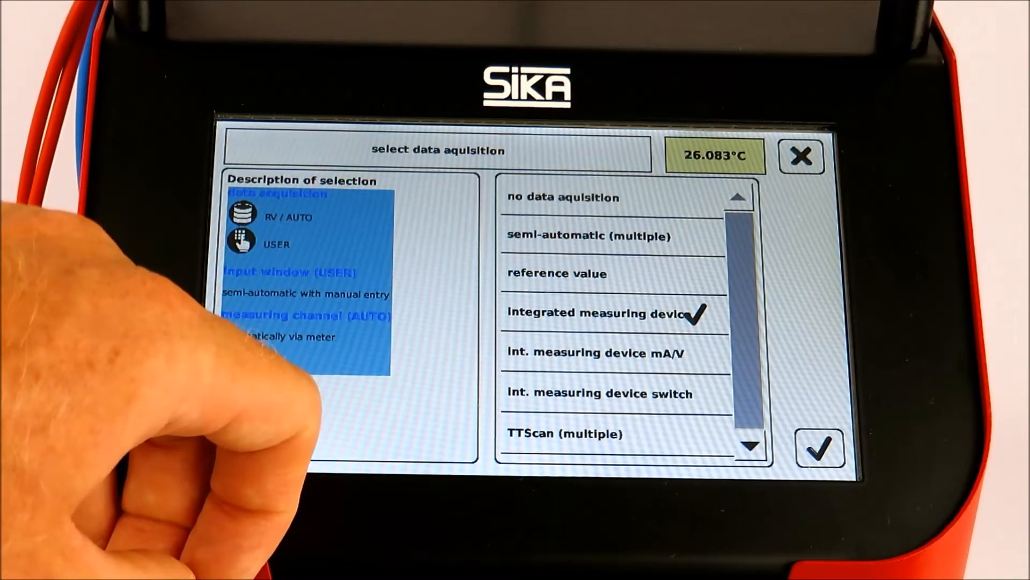
- Reselect 'Integrated measuring device' as the data acquisition method and confirm it
click(598, 353)
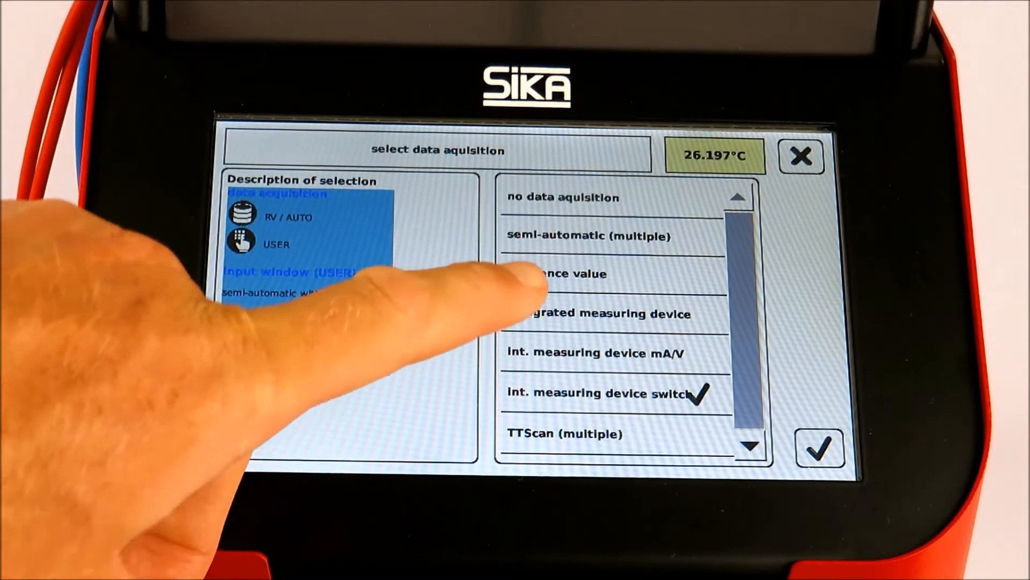
click(595, 313)
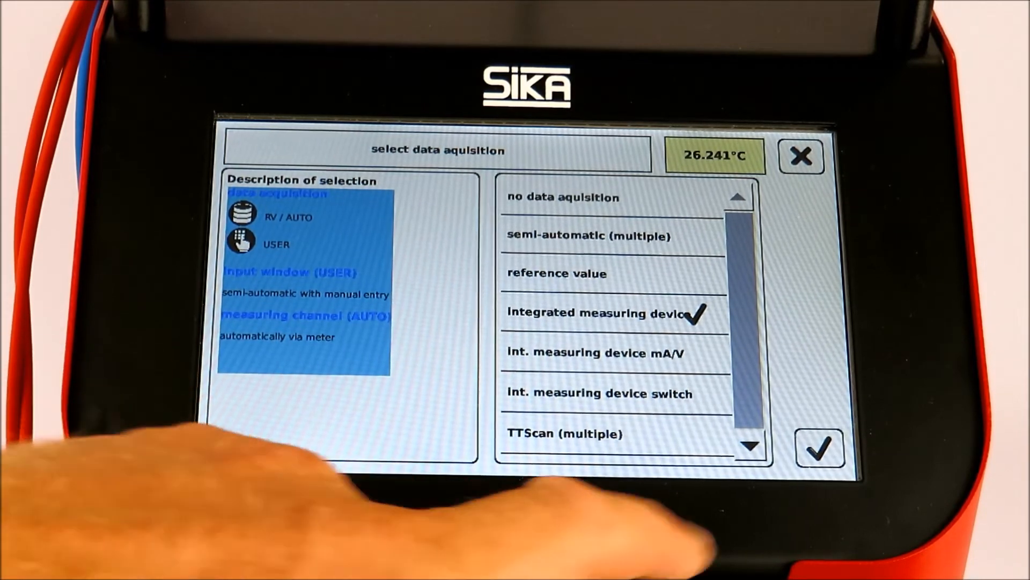
click(820, 447)
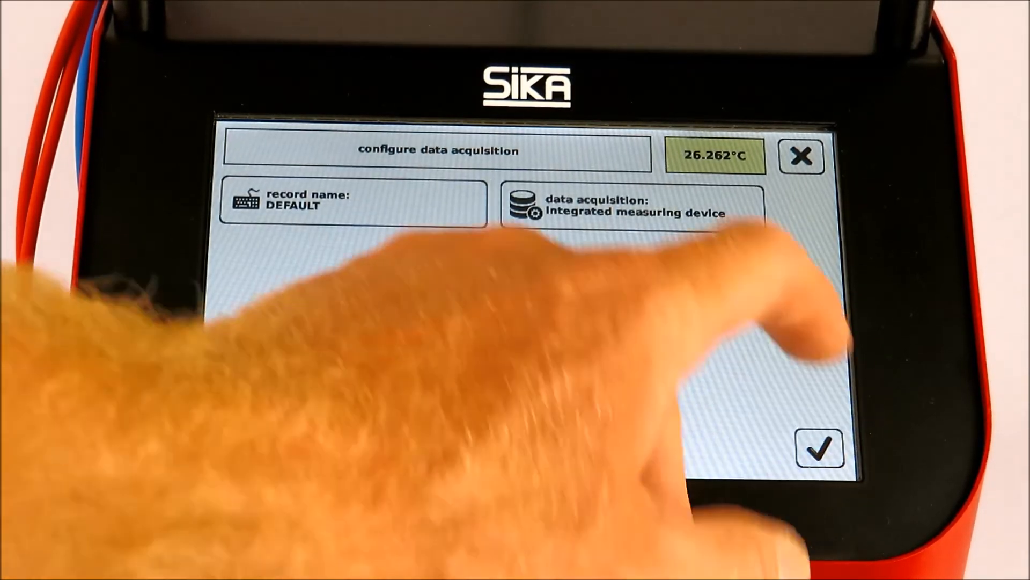
- Accept the settings, start the test toward 40.000 °C, and display its live graph
click(820, 449)
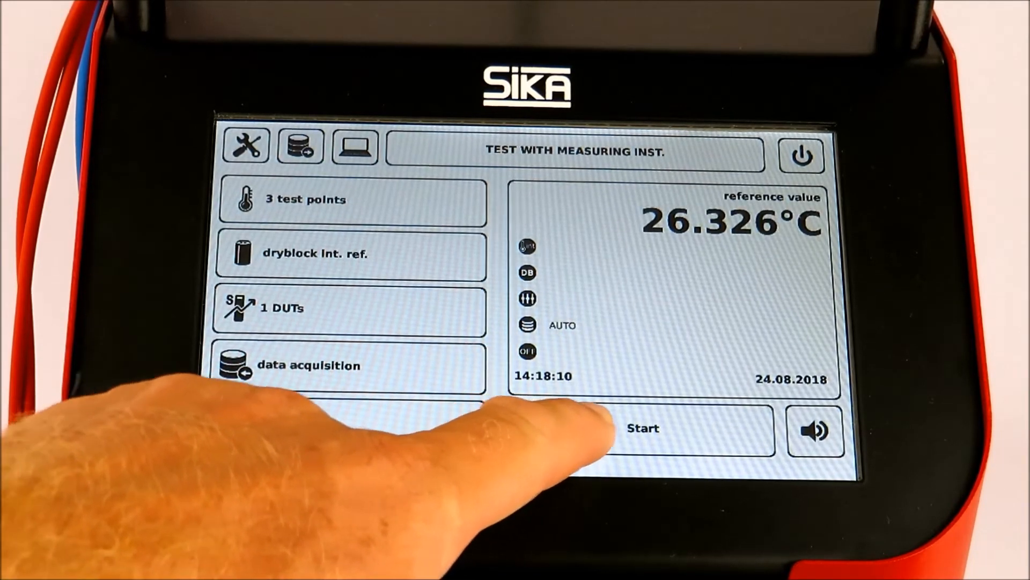
click(642, 428)
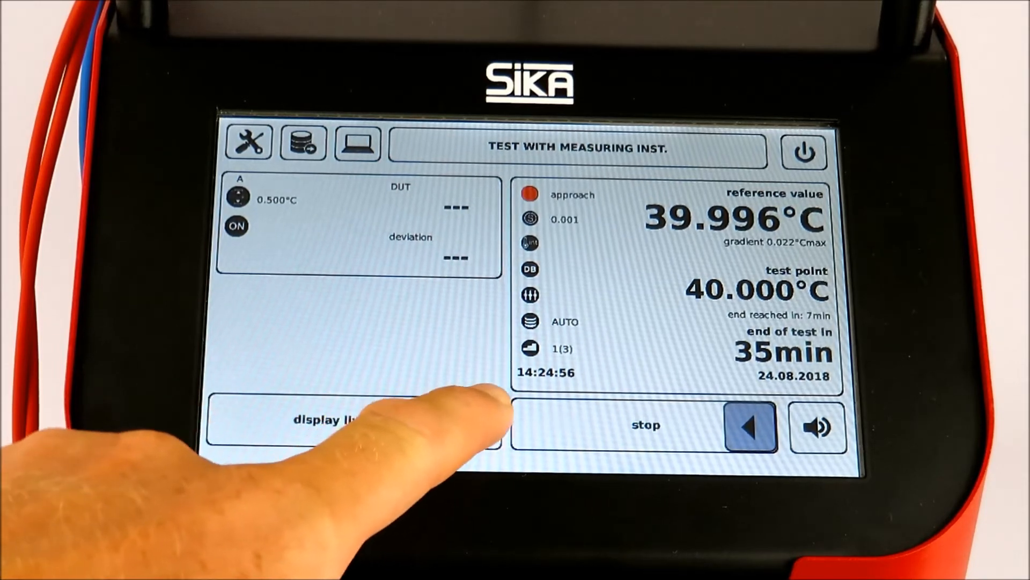
click(335, 424)
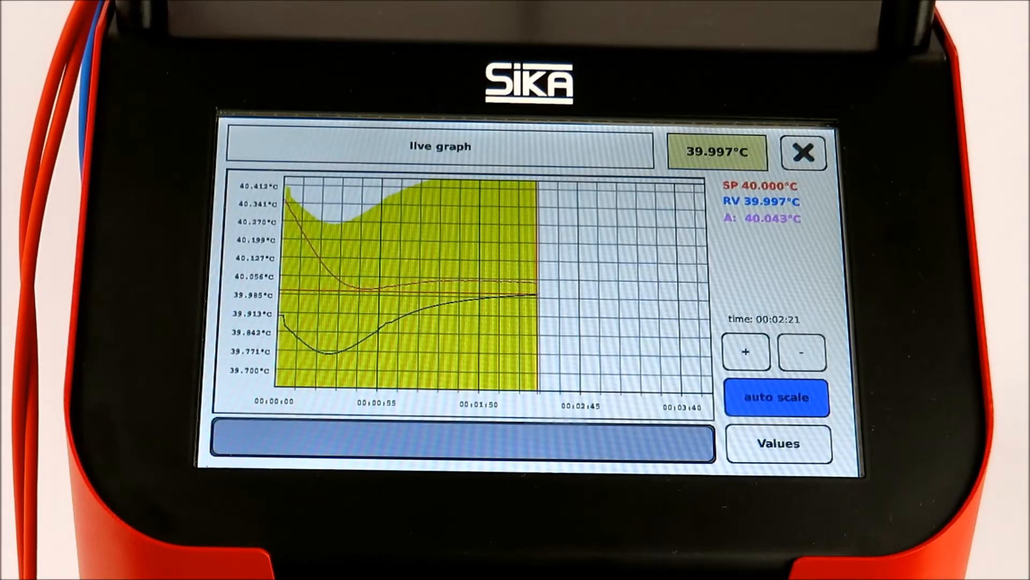